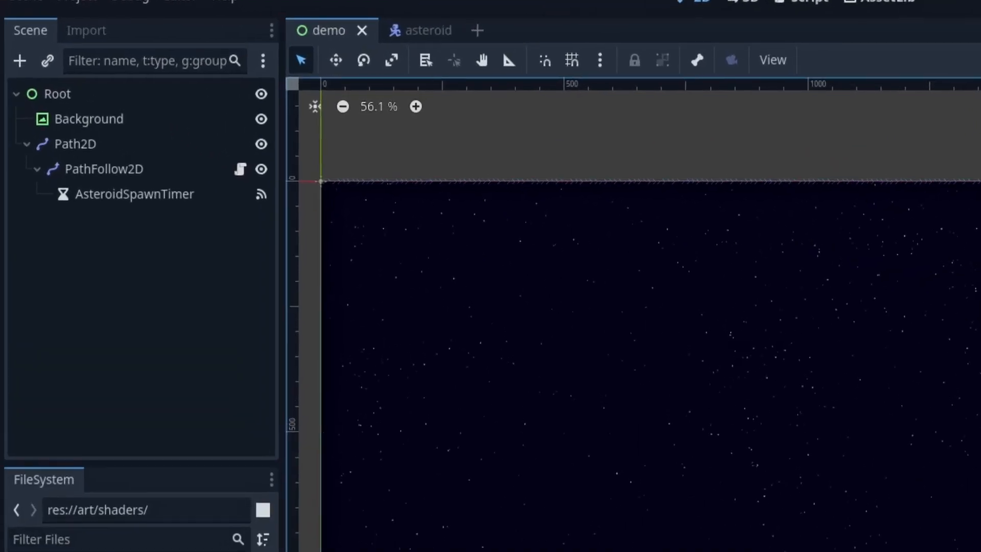
Slide the PathFollow2D's Progress Ratio so the spawn point sits partway along the top path.
left_click(134, 195)
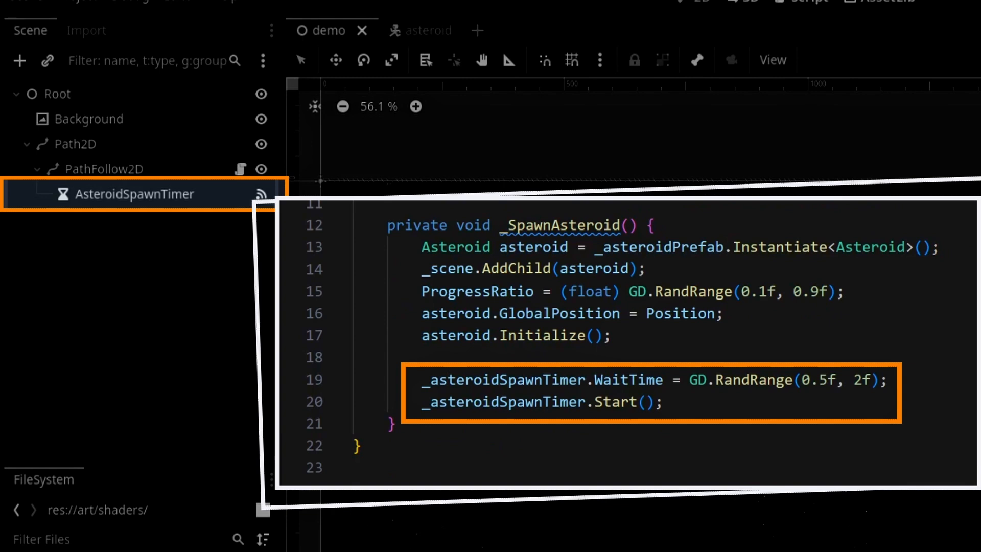
left_click(134, 194)
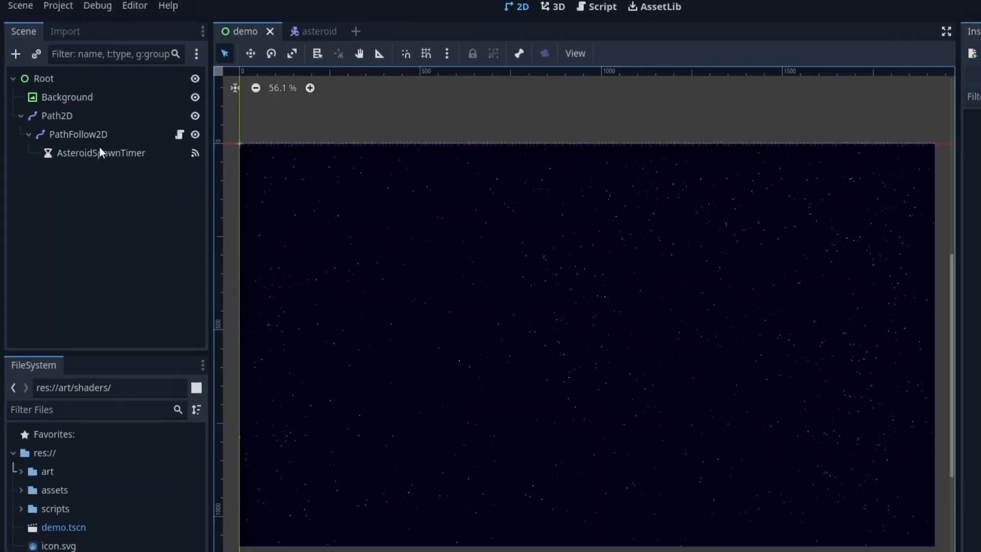
left_click(57, 115)
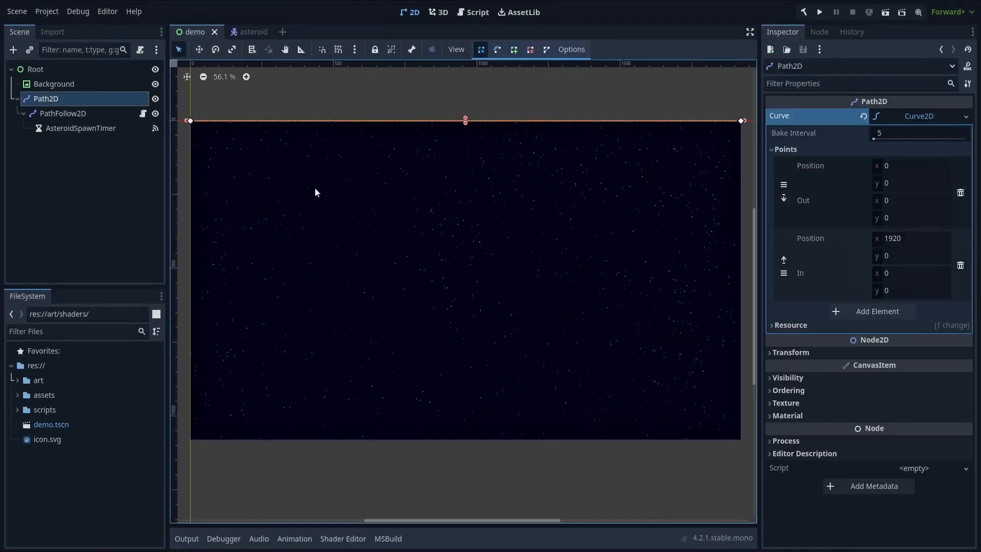
mouse_move(135, 135)
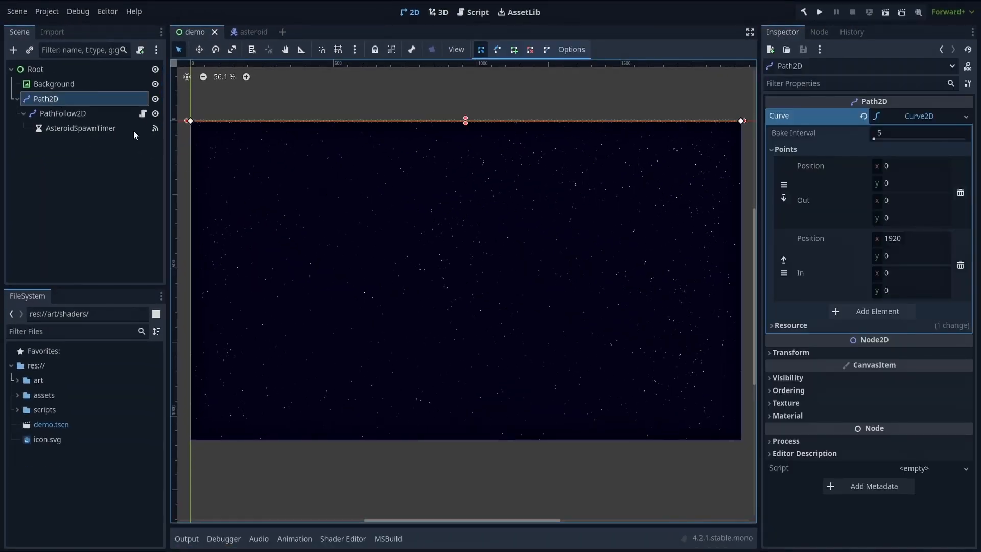
left_click(61, 114)
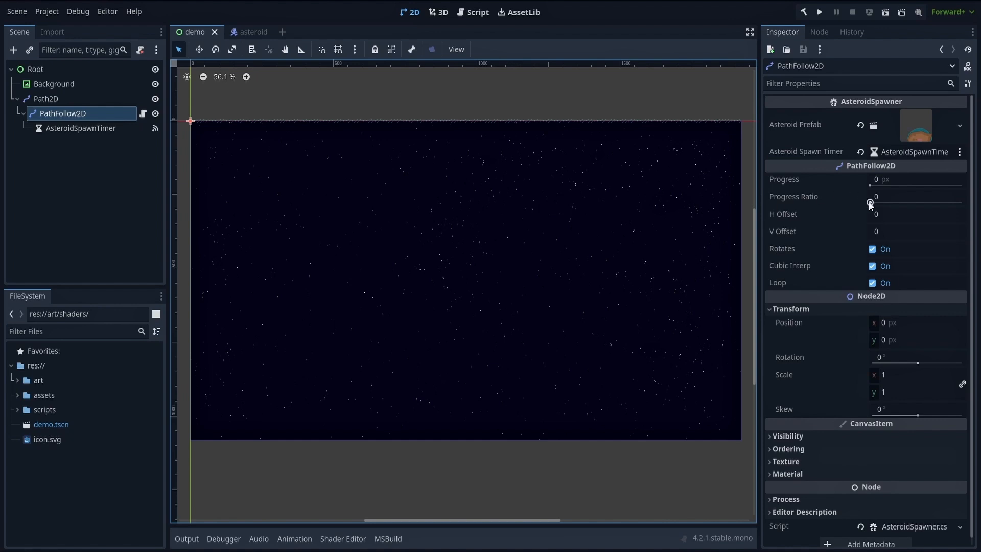
left_click_drag(869, 196, 913, 196)
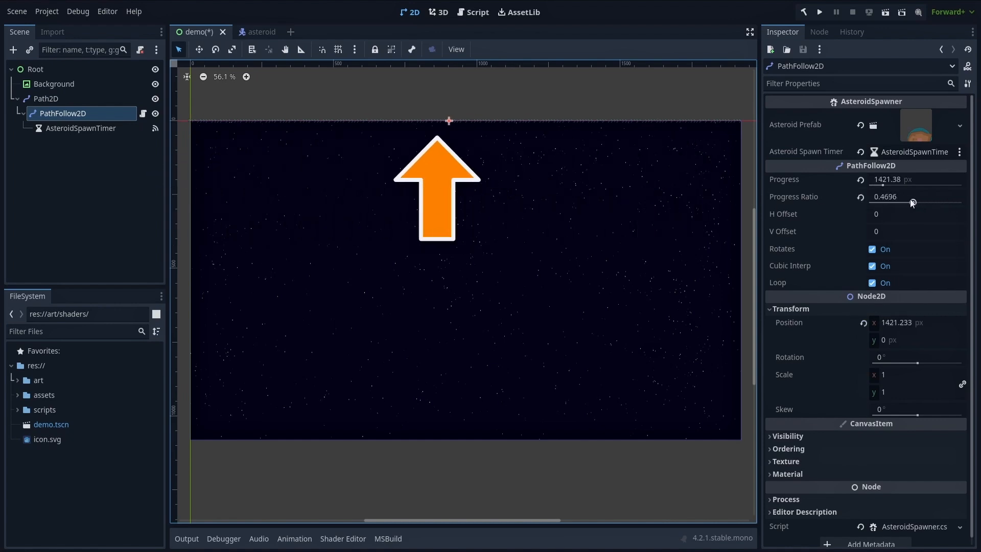
left_click_drag(912, 196, 922, 196)
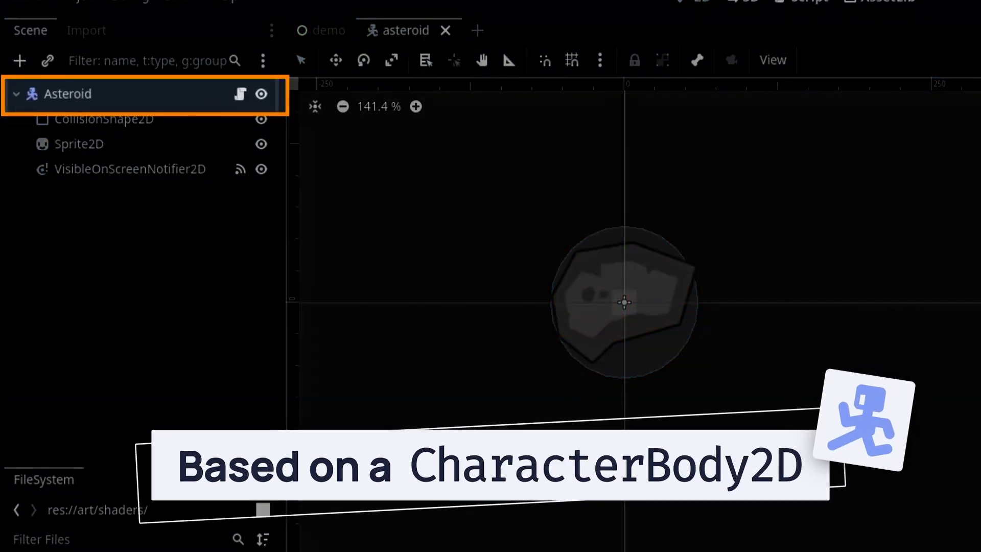
left_click(104, 119)
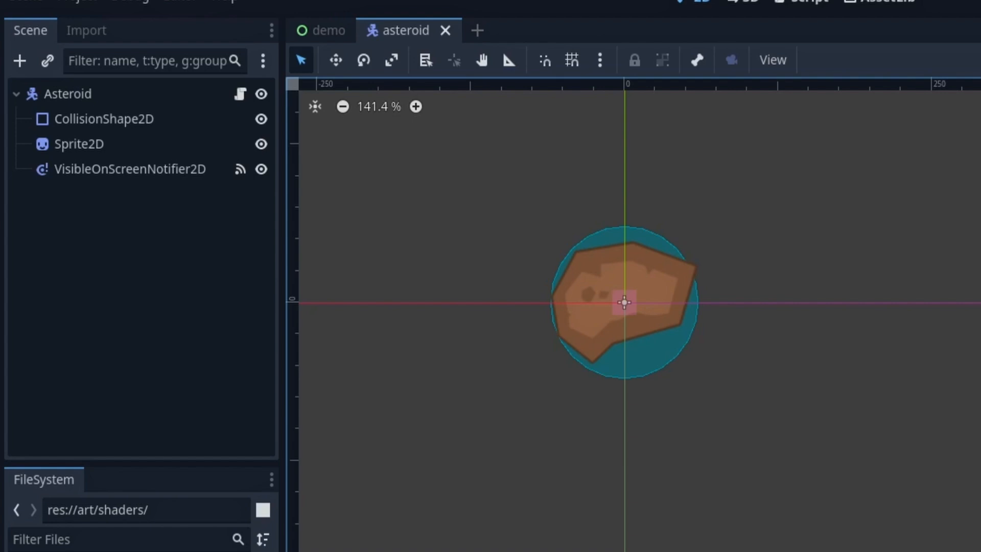
left_click(240, 93)
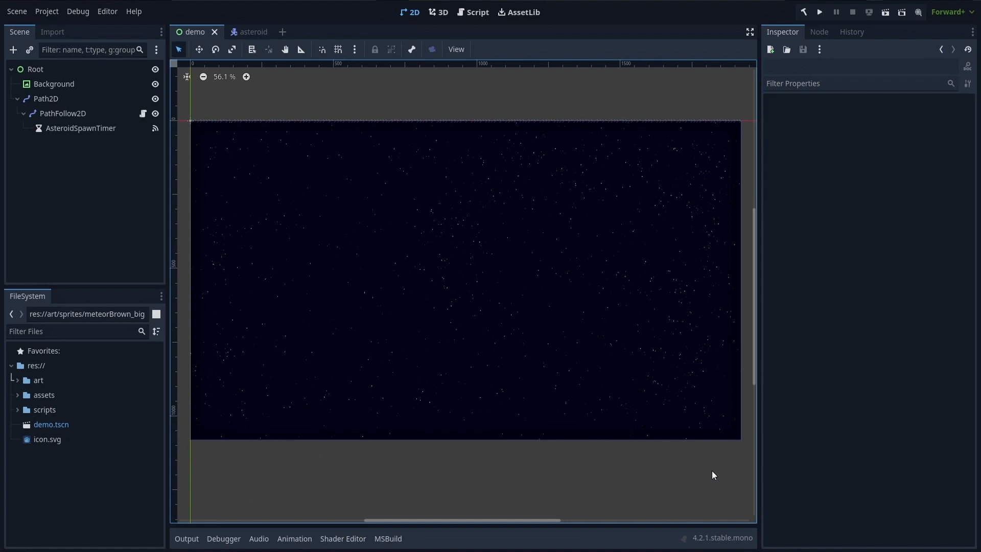
mouse_move(639, 346)
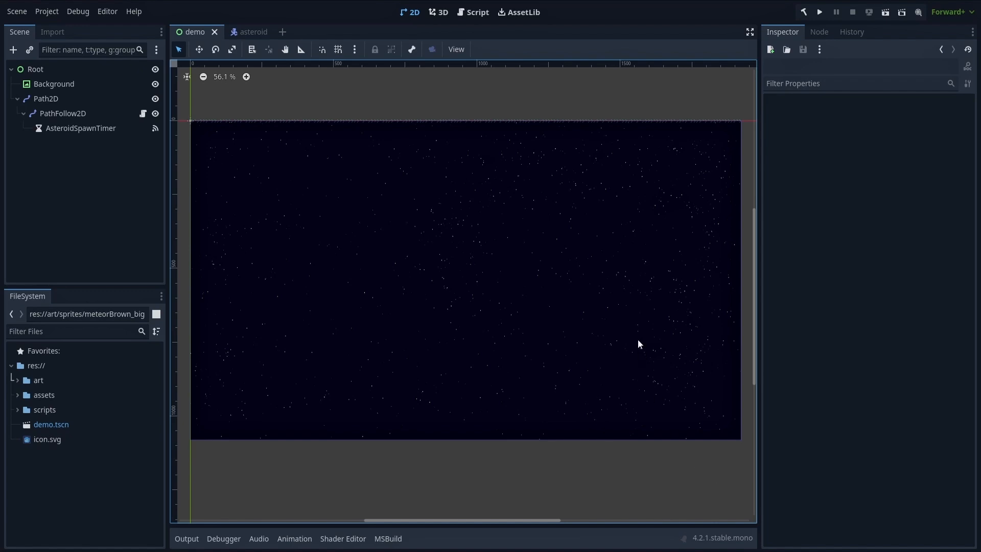
Select the Background node to show its scrolling-texture shader material.
left_click(53, 83)
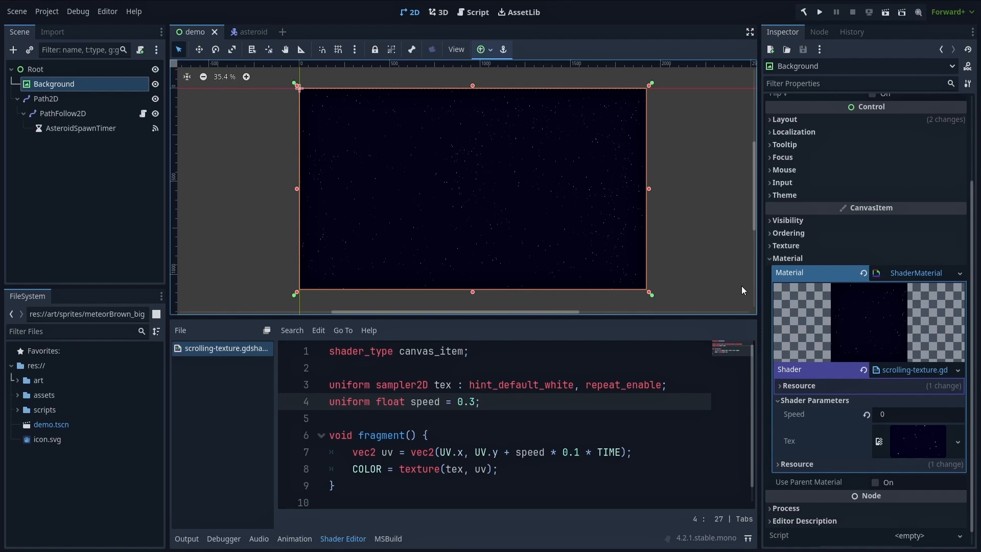
Set the starfield shader's Speed parameter to -.25.
double_click(624, 384)
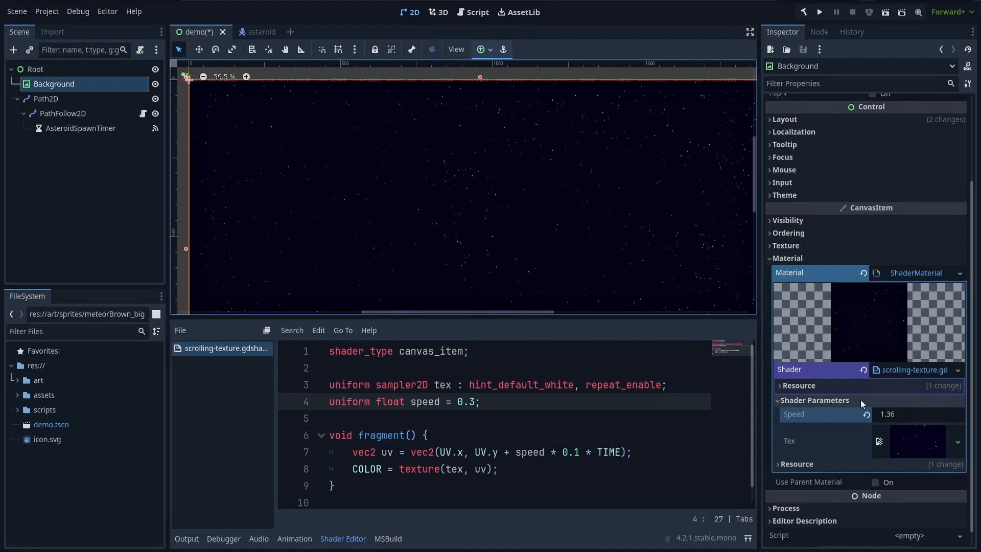
type("-.25")
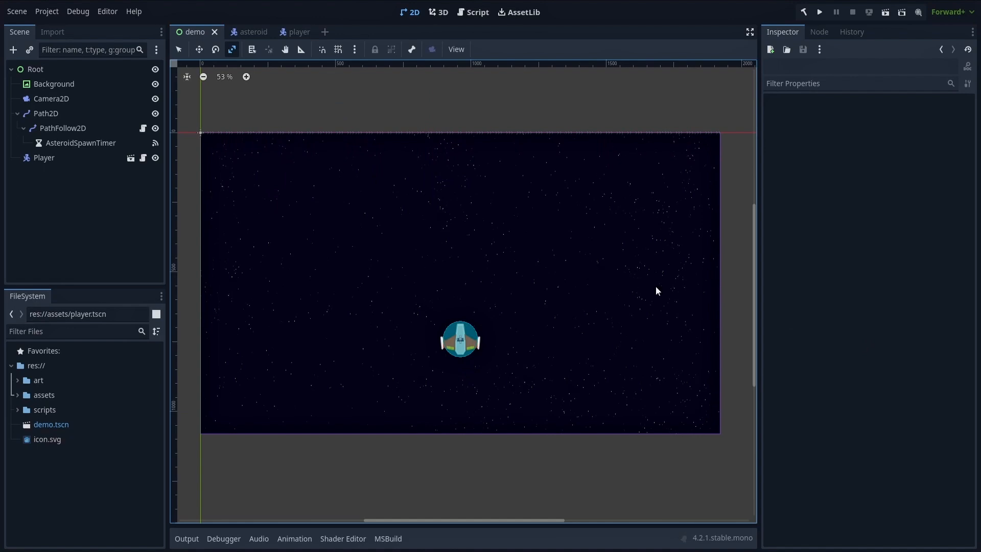
Select the player's CollisionShape2D to show its CircleShape2D with radius 64.
left_click(43, 158)
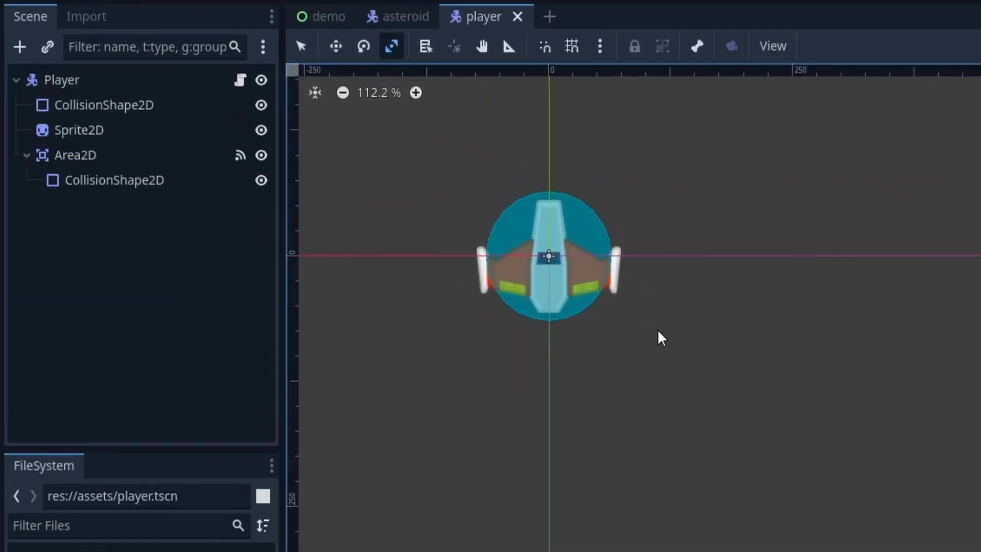
left_click(53, 80)
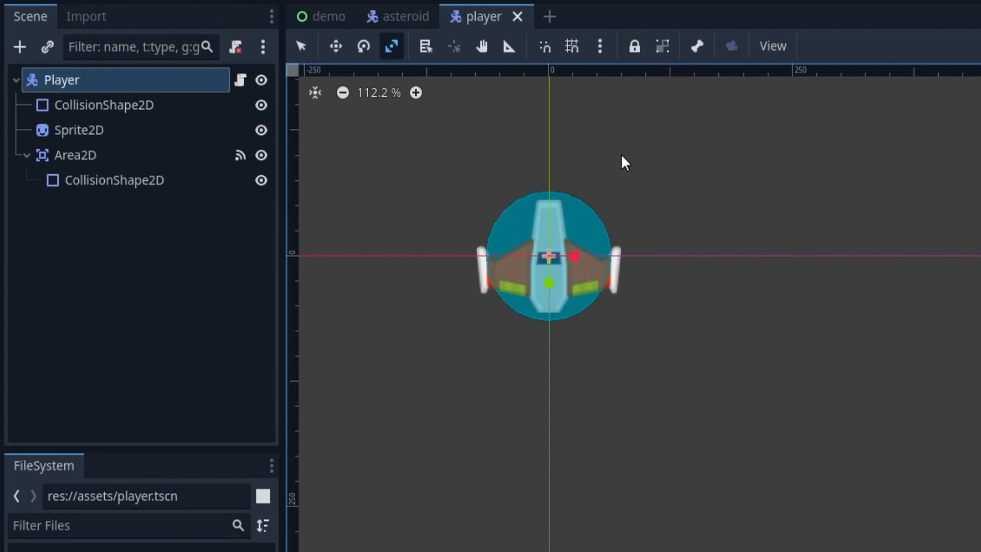
left_click(100, 105)
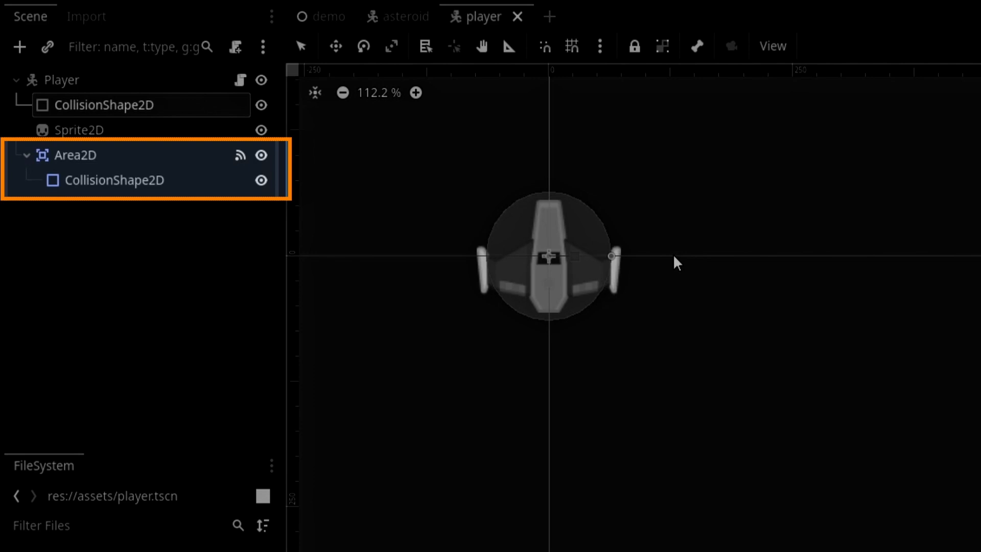
left_click(104, 105)
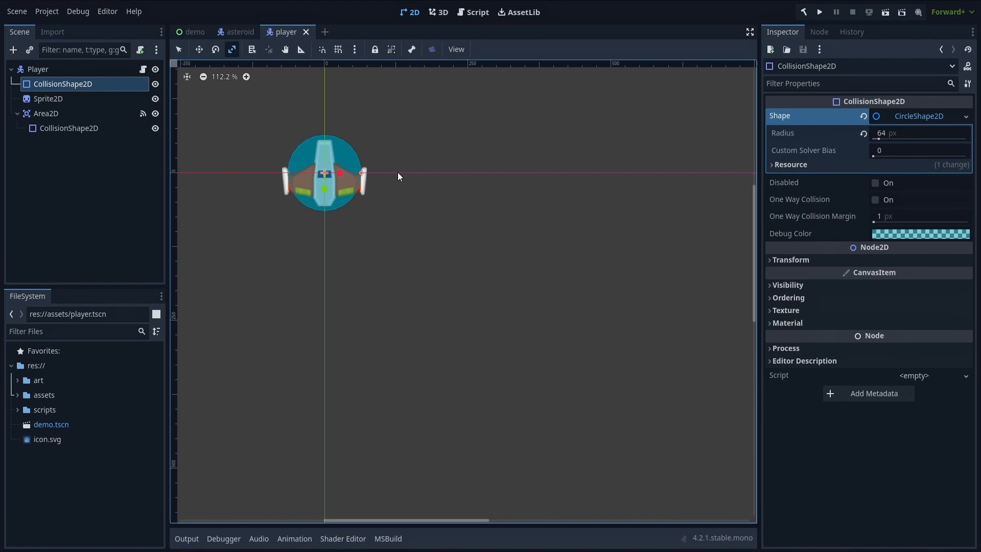
Adjust the player scene, leaving it with unsaved changes and nothing selected.
left_click(822, 12)
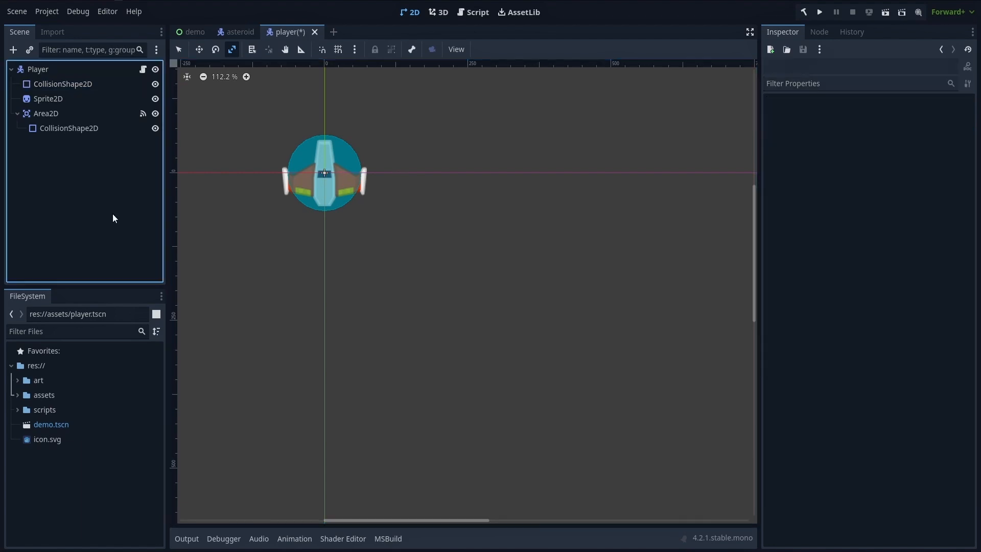
mouse_move(117, 200)
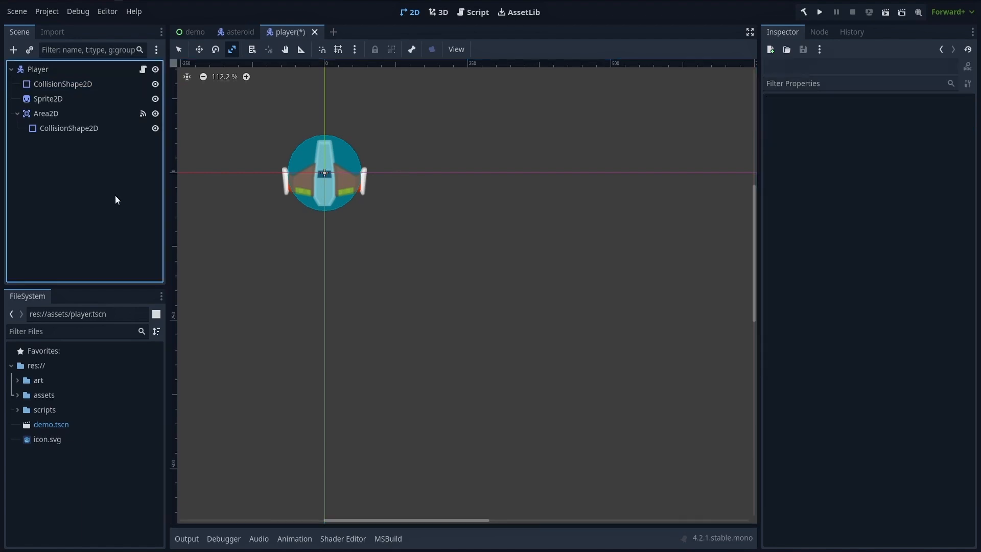
Check the Player body's Collision Layer and Mask (both layer 2), then return to the asteroid scene.
left_click(35, 69)
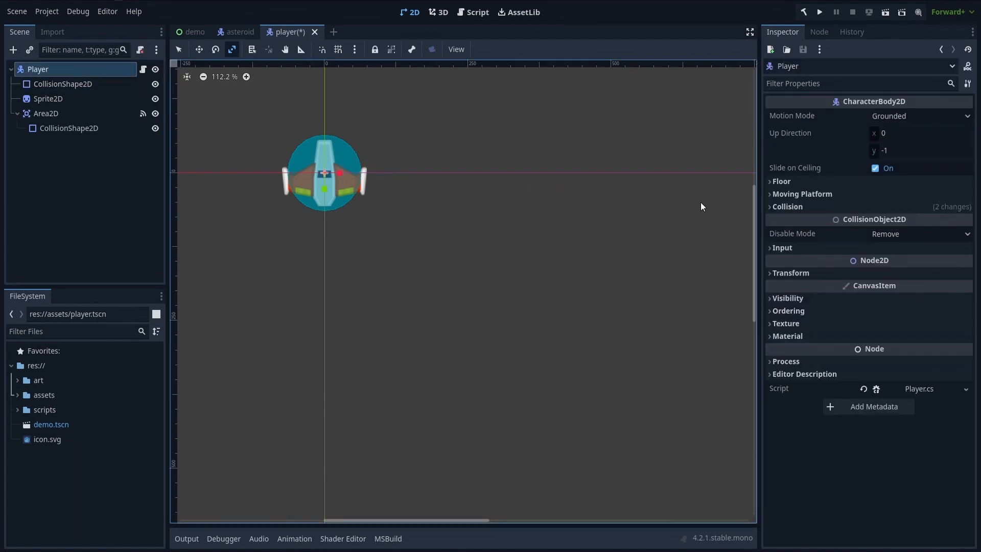
left_click(786, 207)
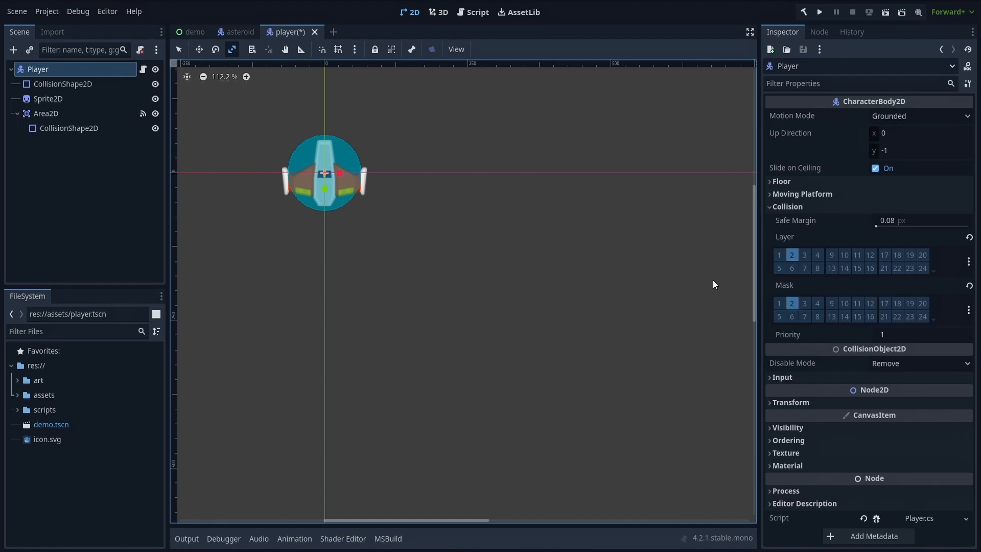
left_click(155, 69)
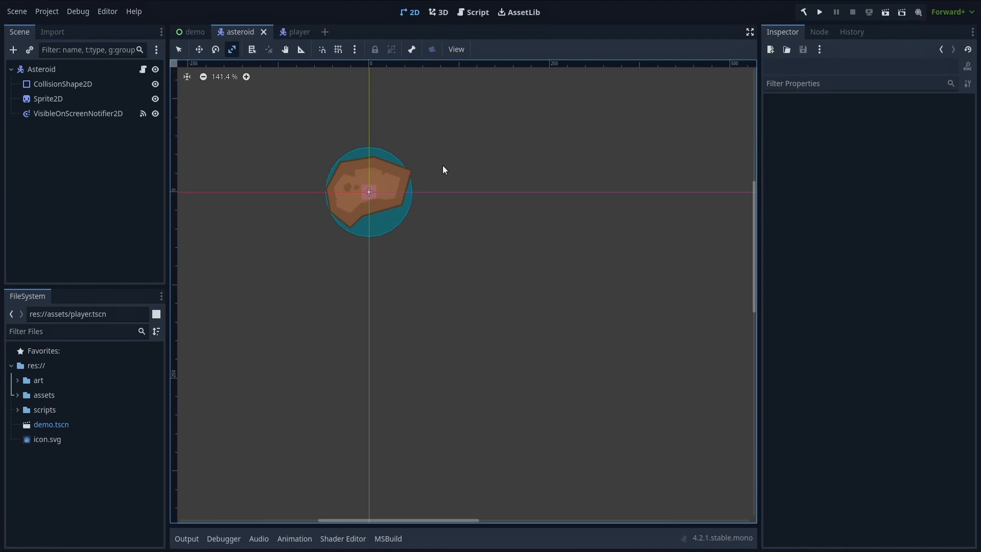
Add the Asteroid root node to a new group named 'asteroids'.
left_click(41, 69)
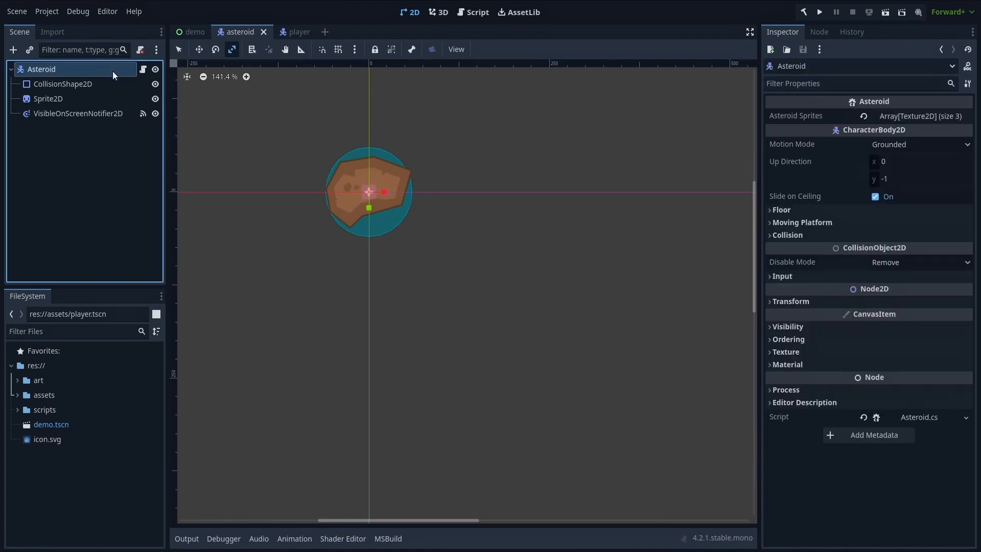
mouse_move(644, 126)
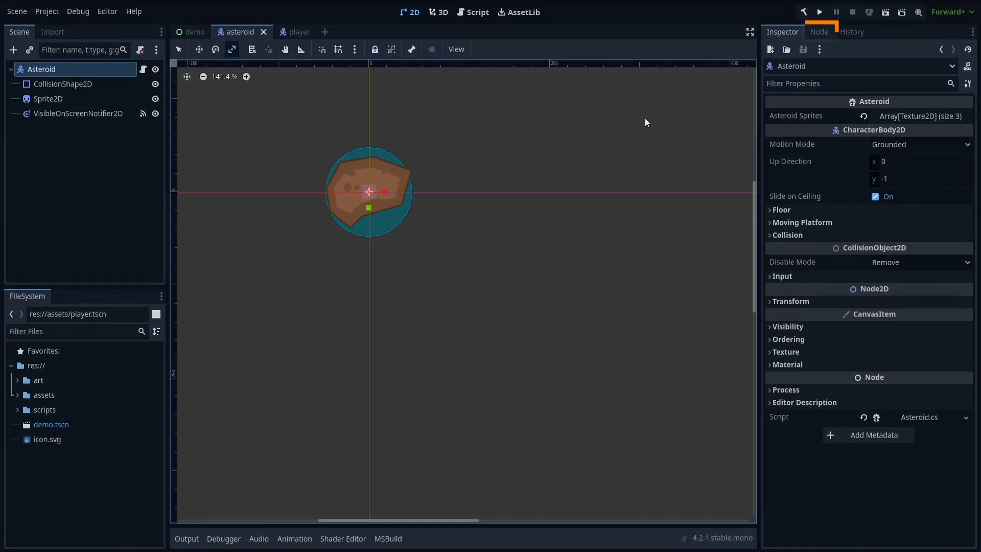
left_click(819, 32)
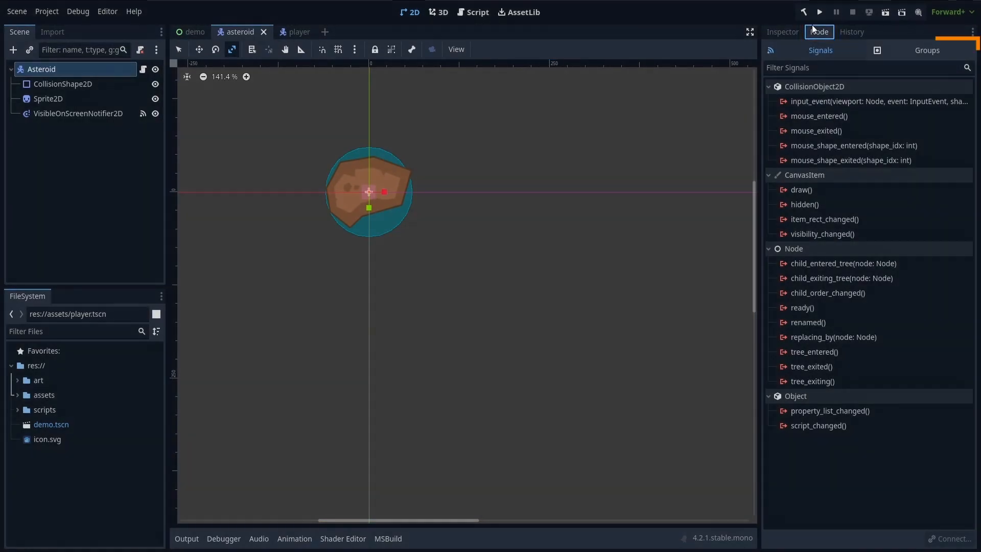
left_click(926, 50)
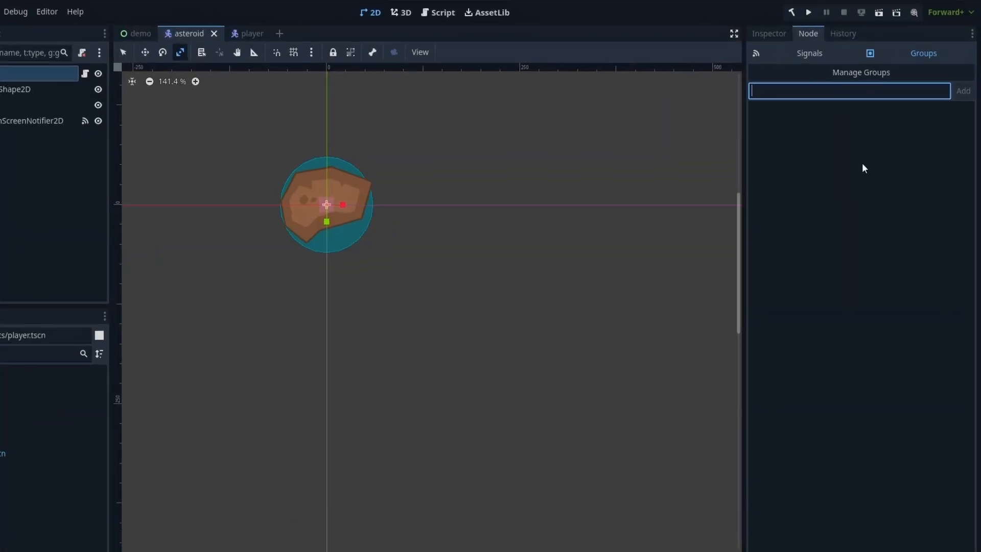
type("asteroids")
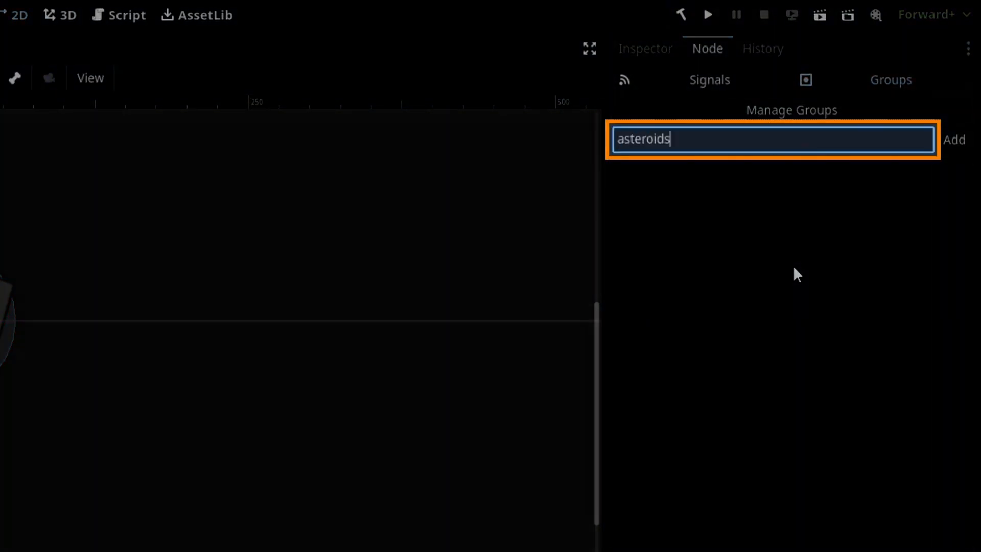
left_click(953, 138)
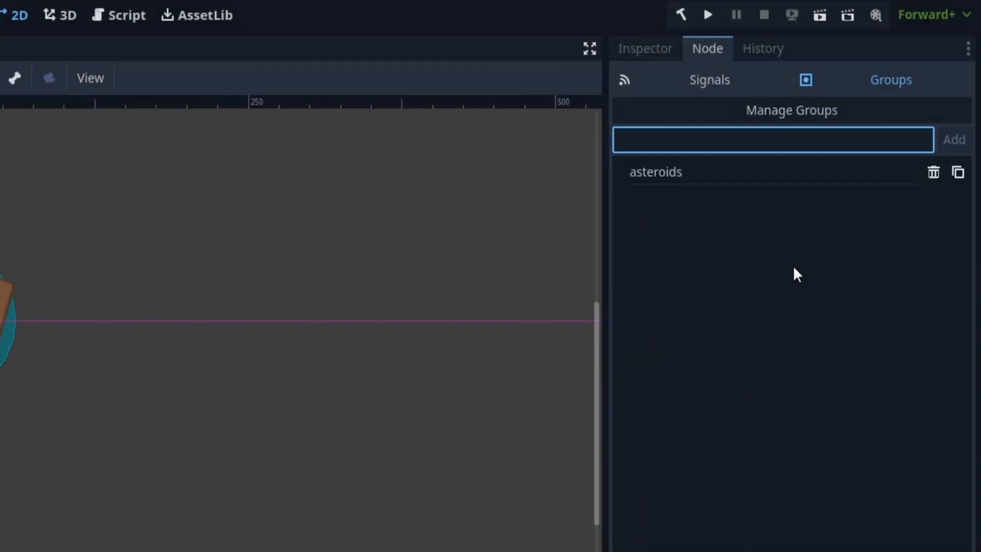